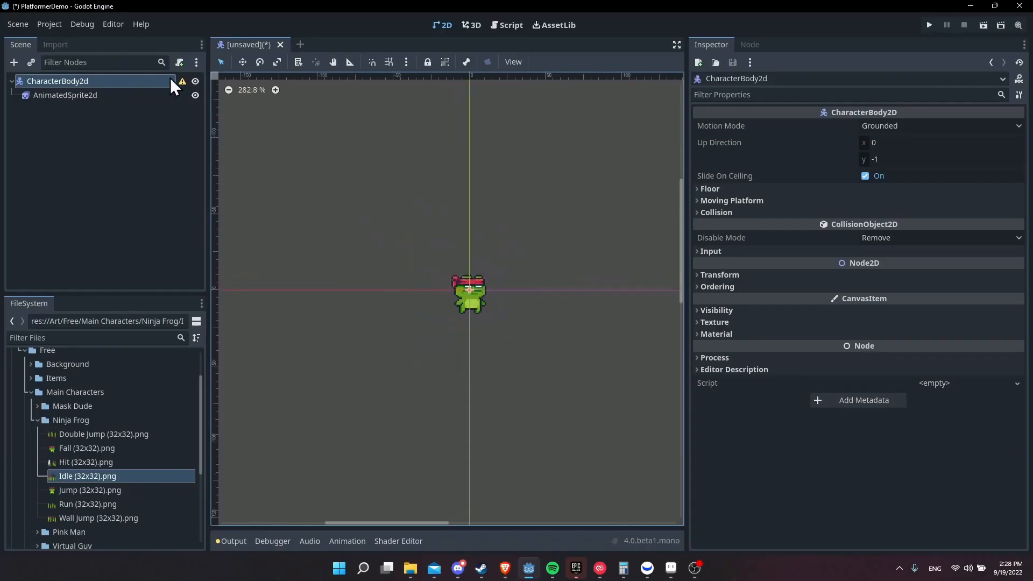
mouse_move(59, 81)
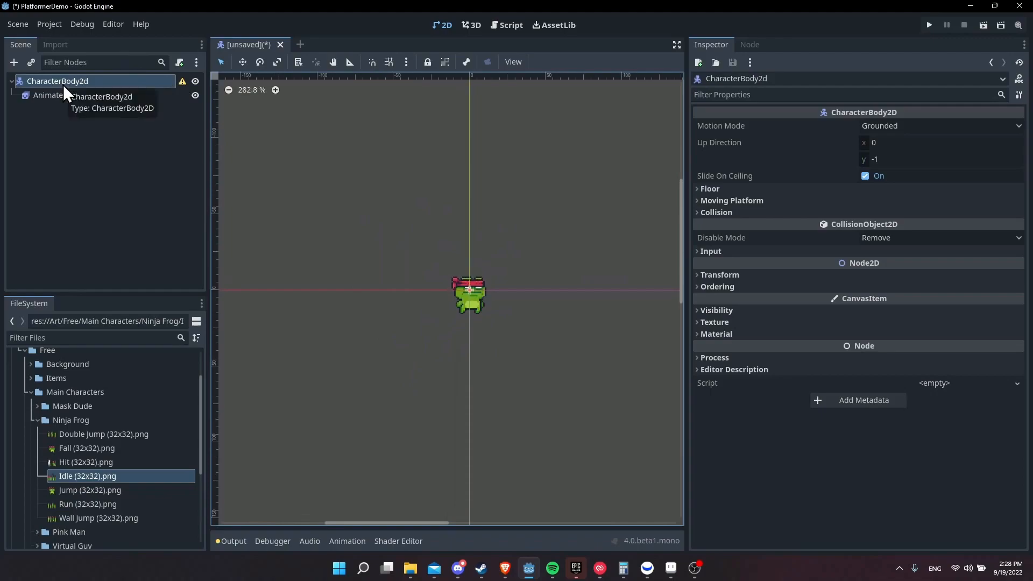
mouse_move(184, 90)
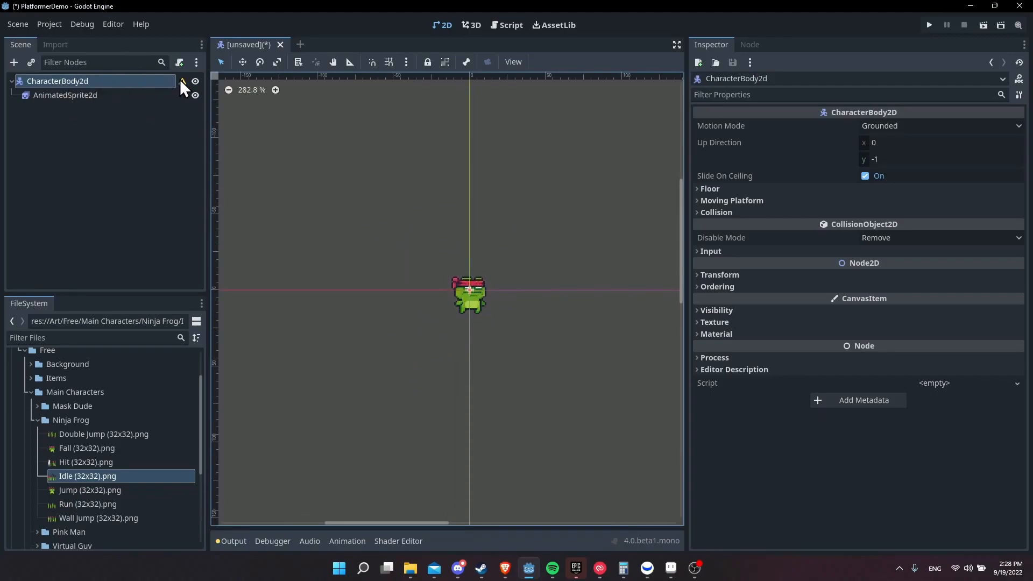
mouse_move(183, 80)
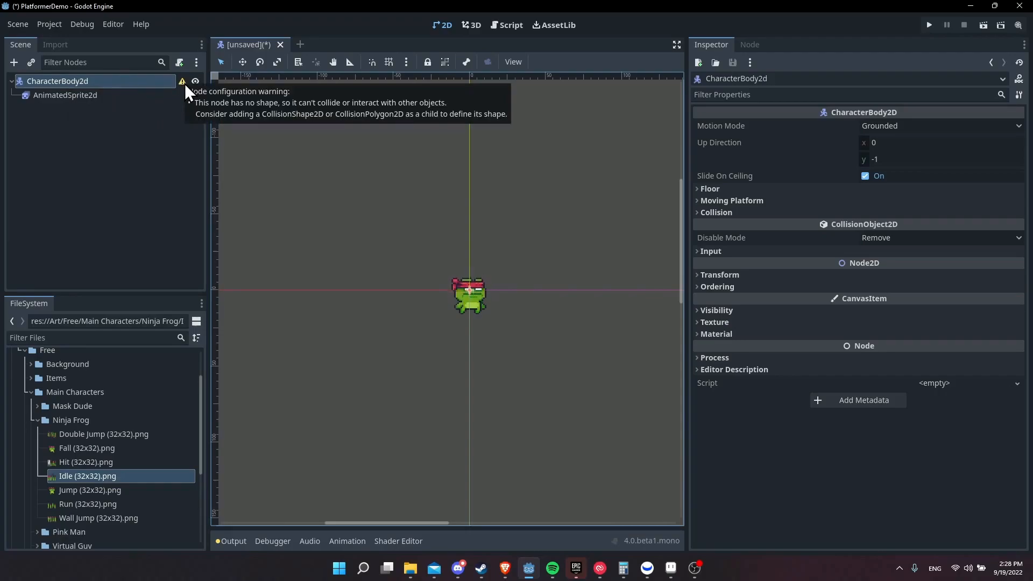
mouse_move(136, 96)
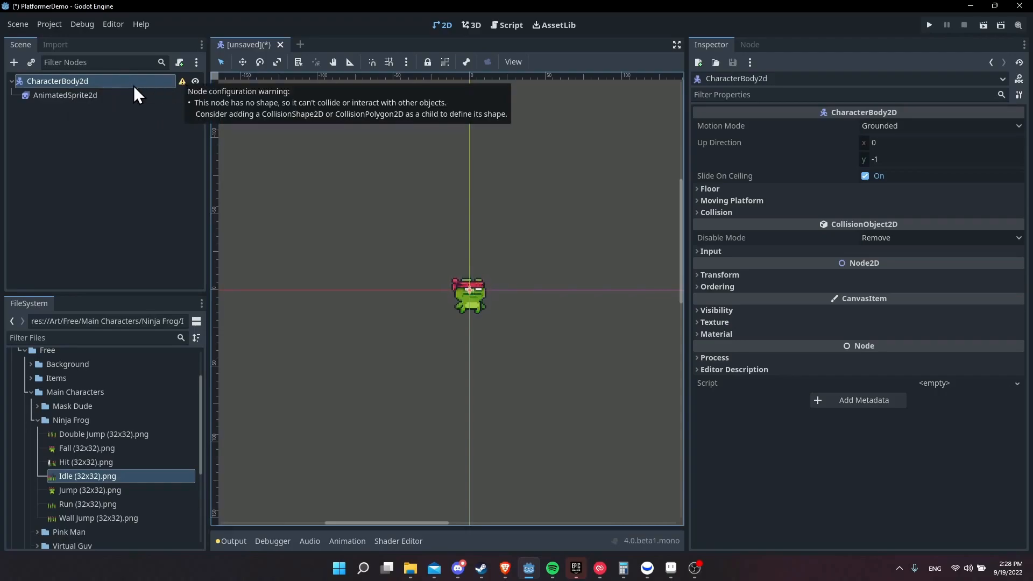
Step: Add a Sprite2D child node under the CharacterBody2d node for the frog sprite
right_click(58, 80)
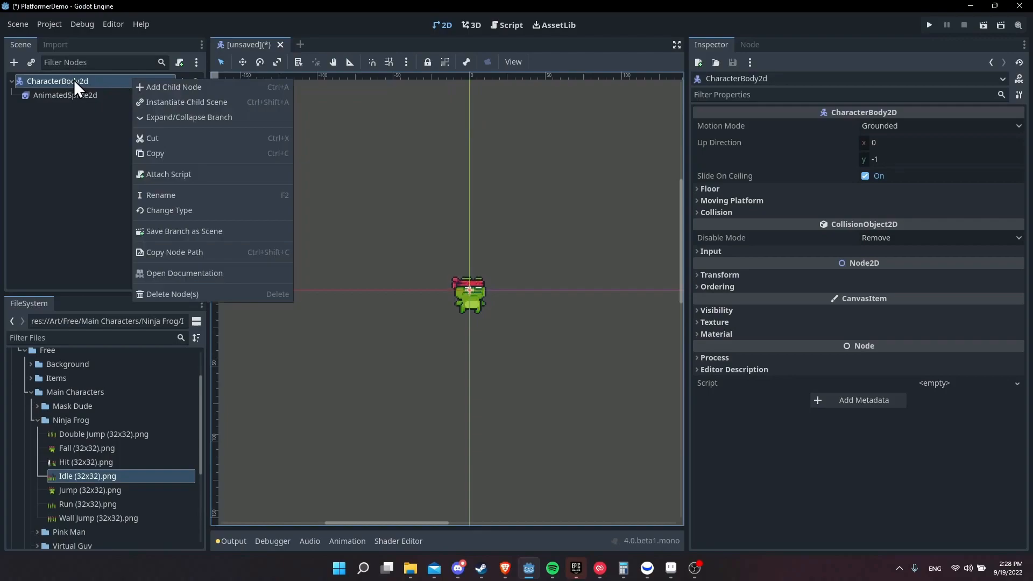
left_click(172, 86)
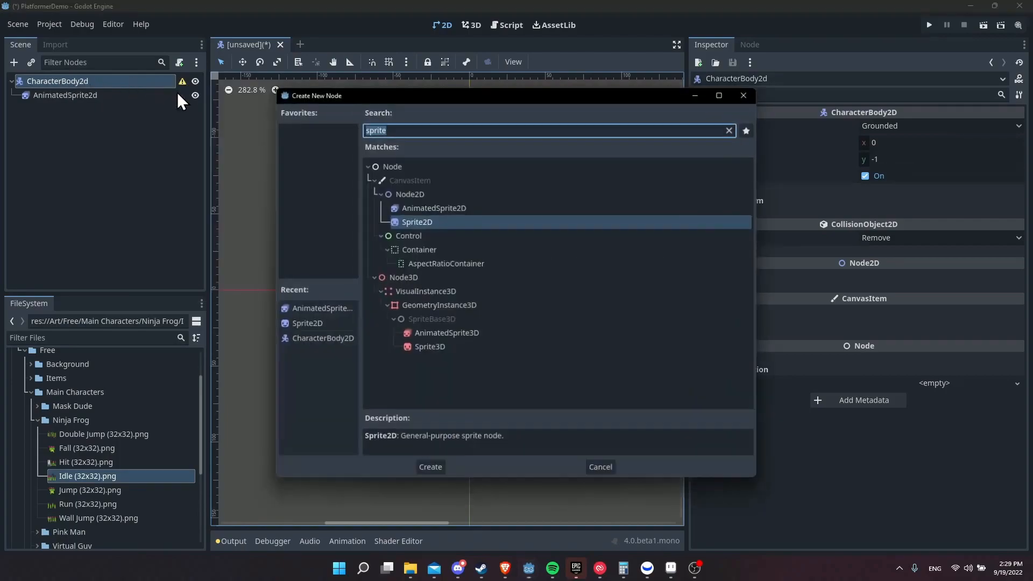
left_click(729, 130)
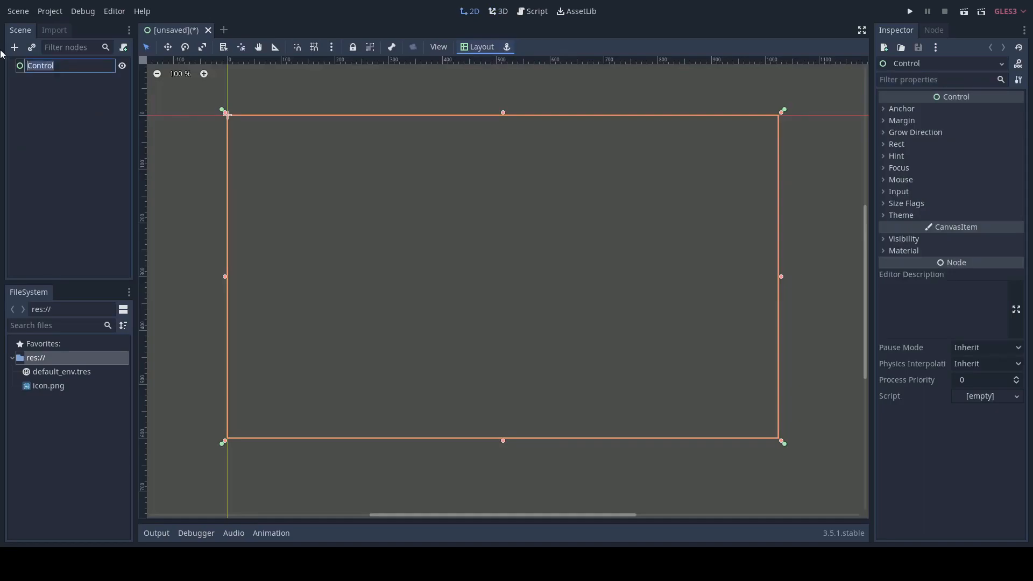
Step: Rename the root Control node to HealthBar and add a ProgressBar child under it
type("HealthBar")
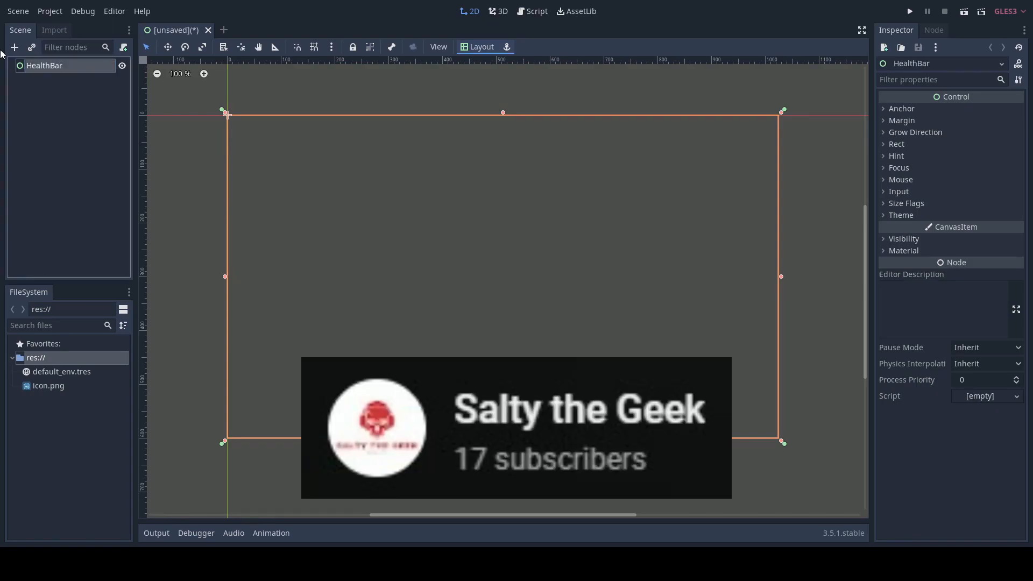
left_click(14, 46)
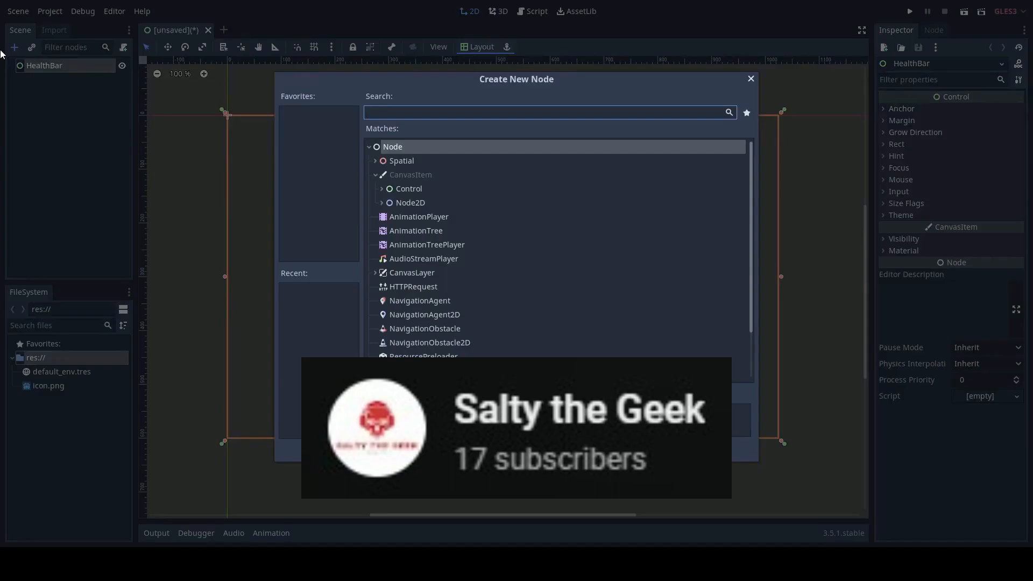
type("progre")
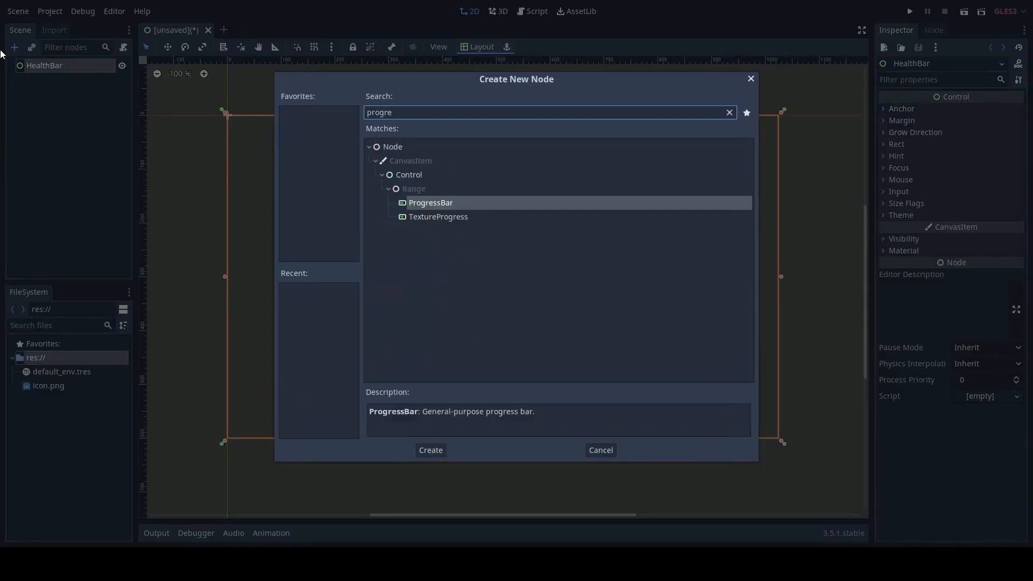
left_click(429, 450)
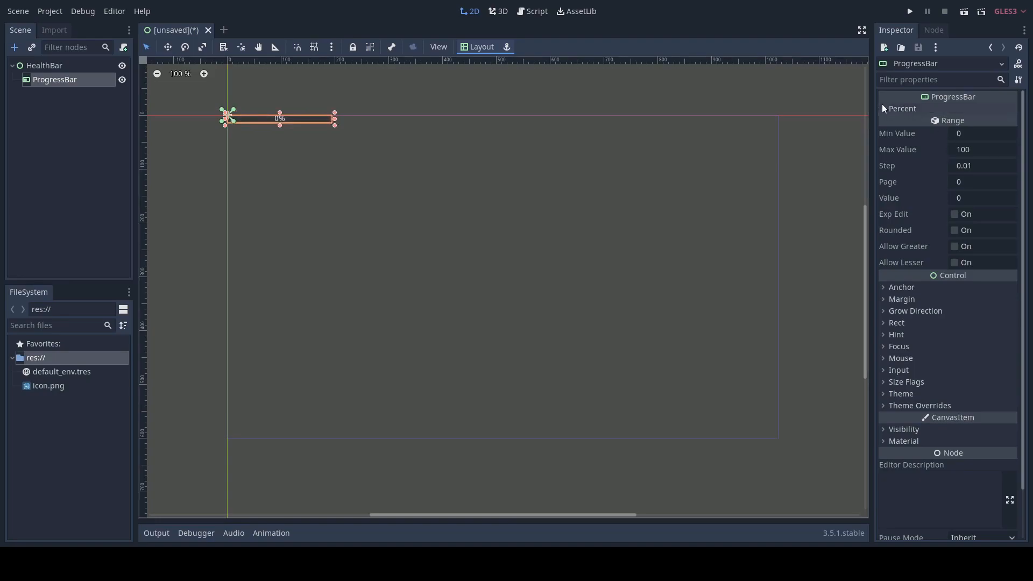
Step: Expand the ProgressBar's Percent settings in the Inspector and select the root node
left_click(902, 107)
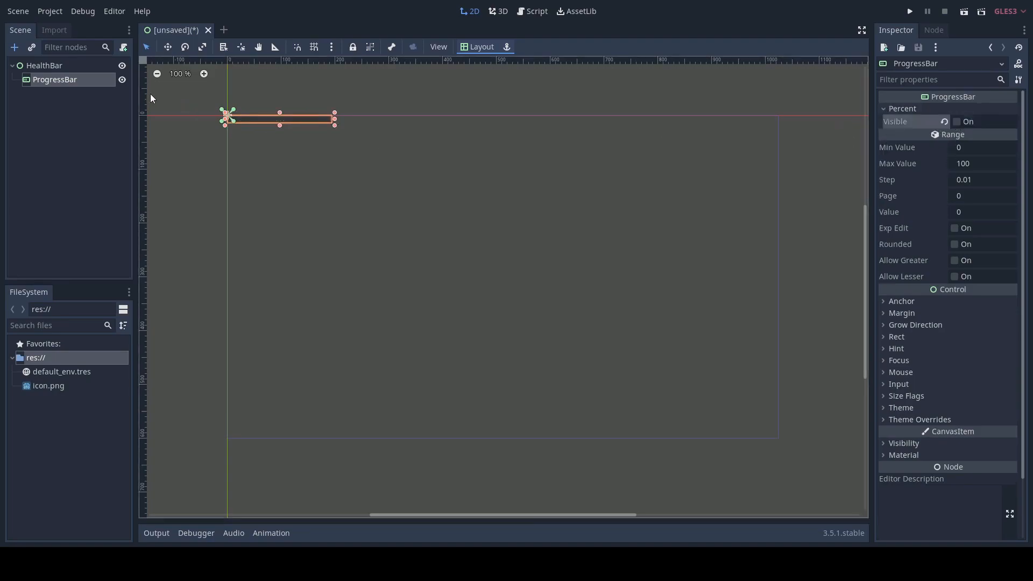
double_click(55, 79)
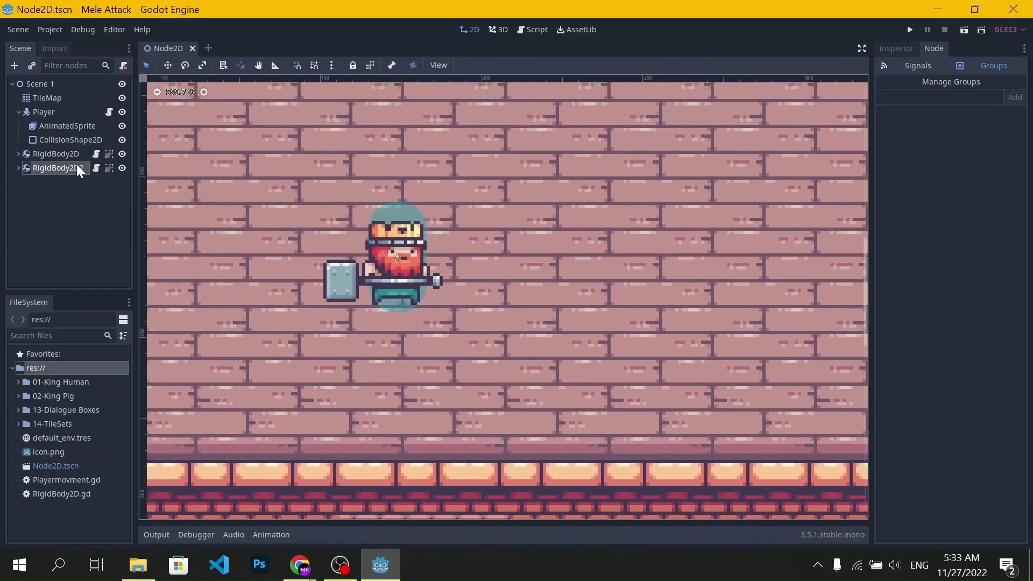
Step: Add an Area2D child node under the Player node
right_click(43, 111)
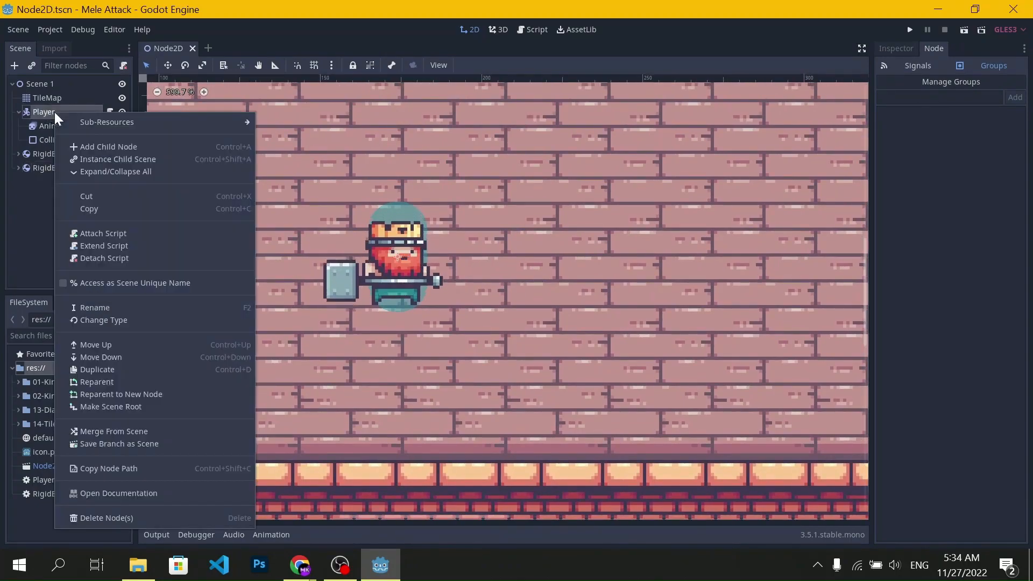
left_click(107, 147)
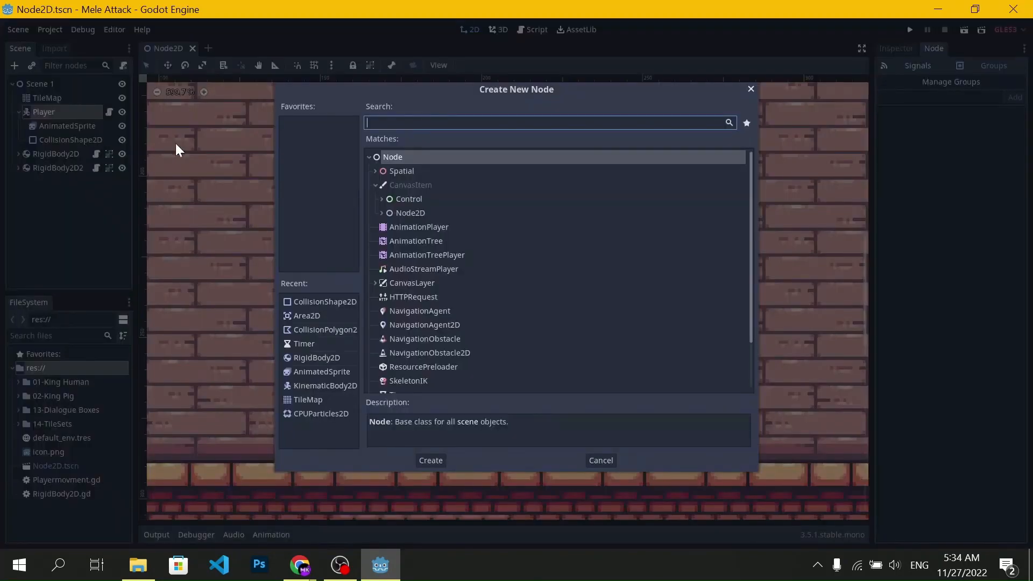
type("Area")
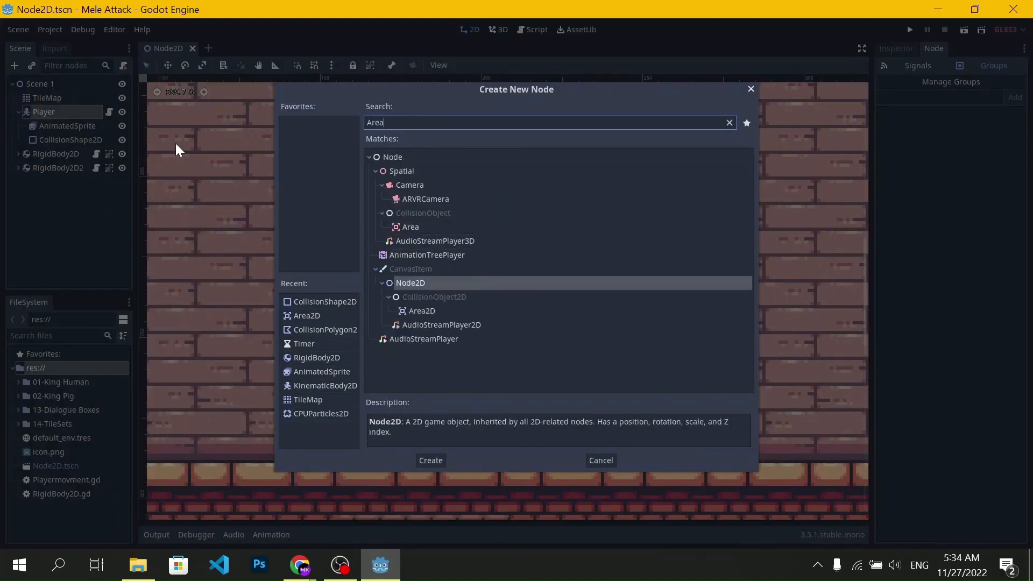
left_click(430, 460)
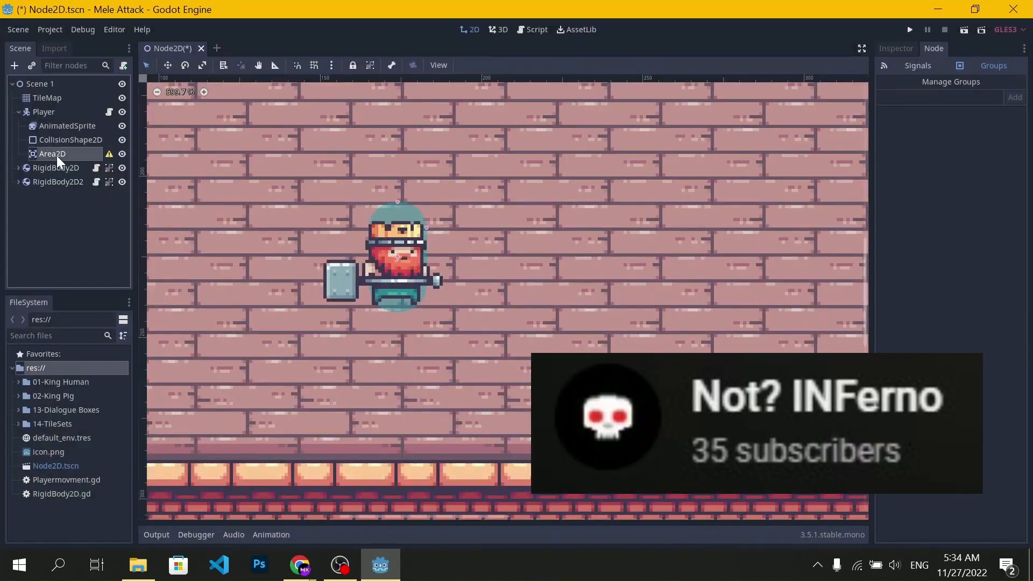
Step: Add a CollisionShape2D inside the new Area2D and show its properties
right_click(52, 154)
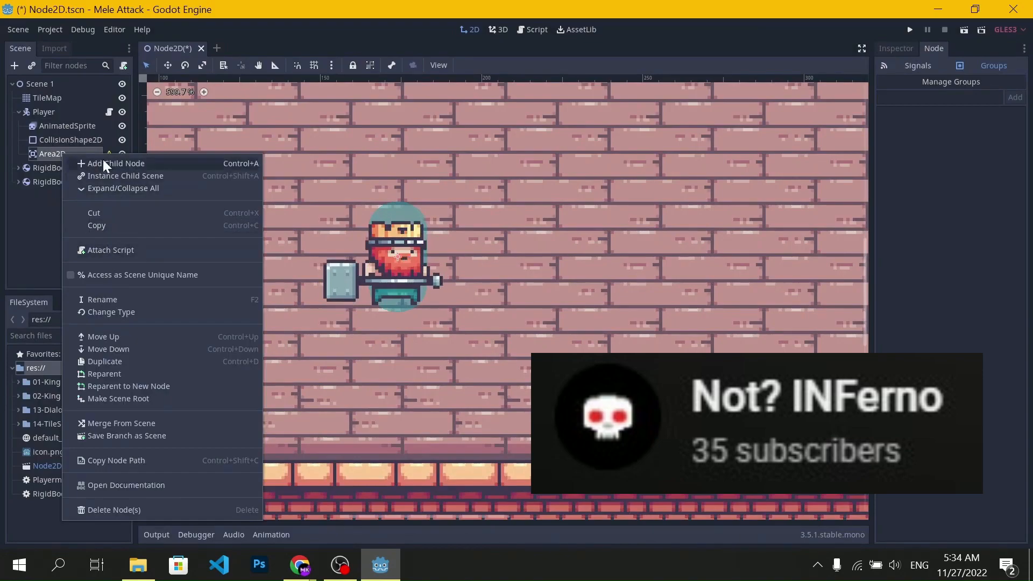
left_click(116, 163)
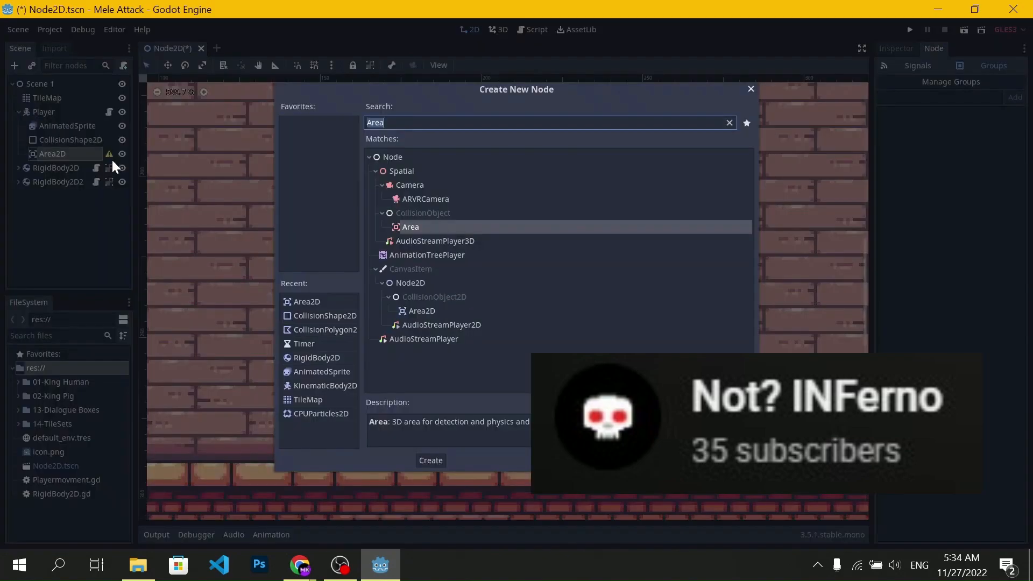
type("Col")
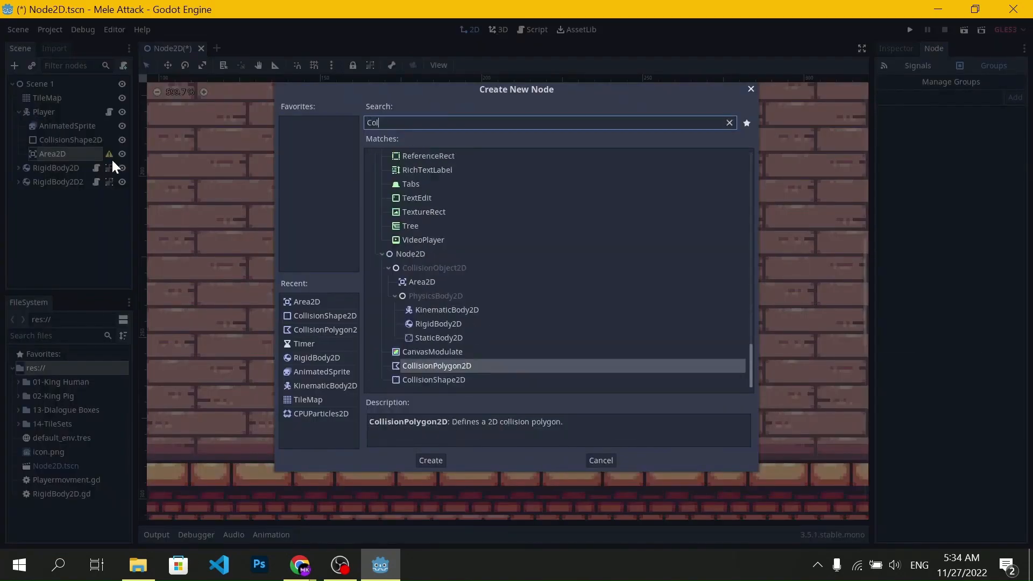
left_click(430, 460)
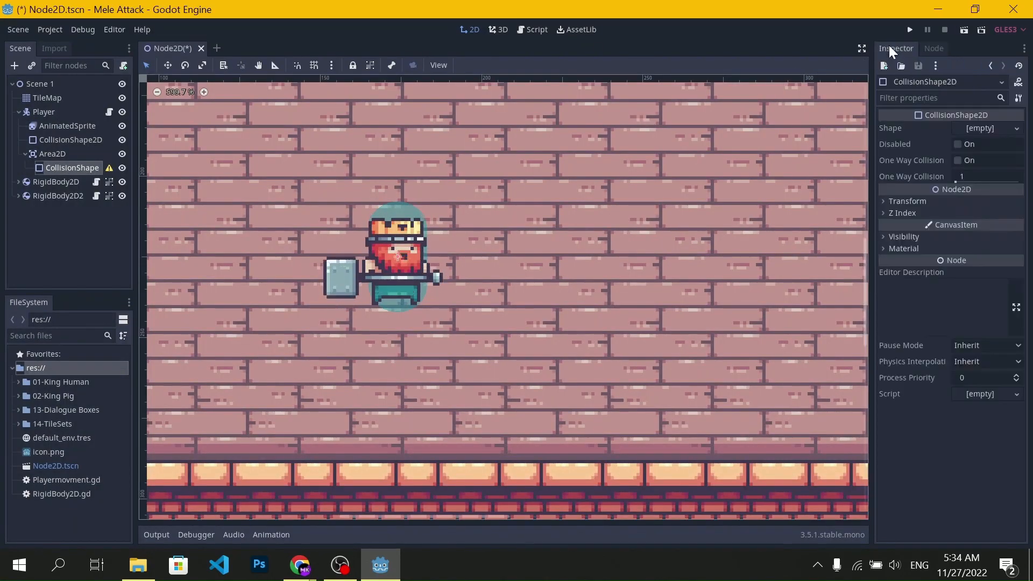
left_click(985, 128)
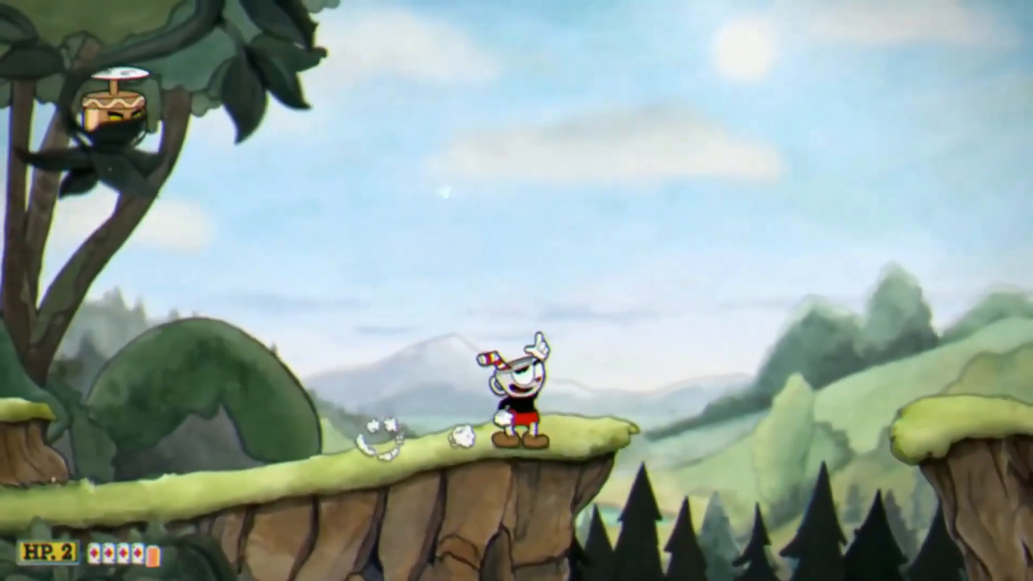
key("space")
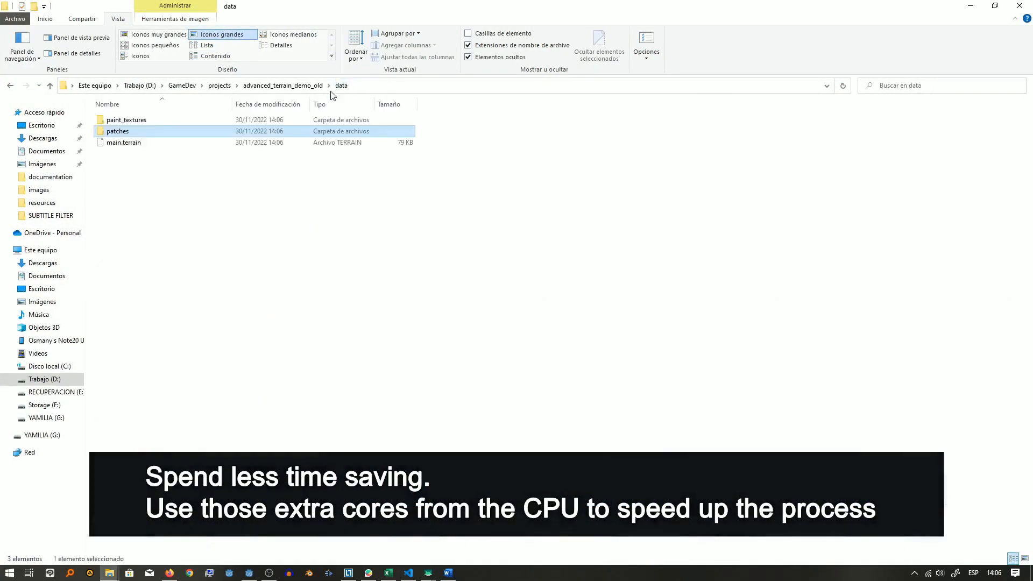
Step: Open the paint_textures folder inside the terrain demo's data folder
double_click(126, 119)
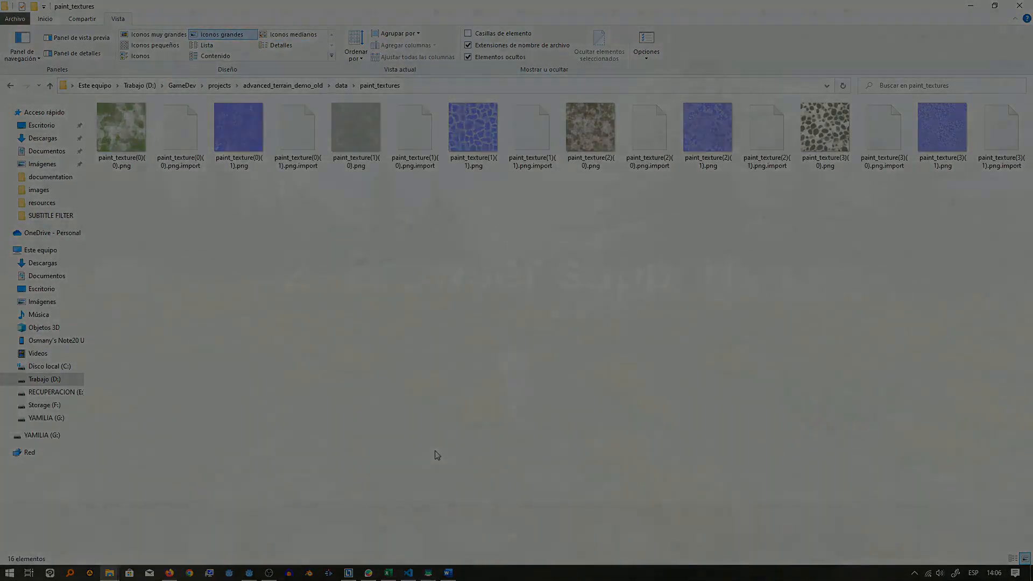